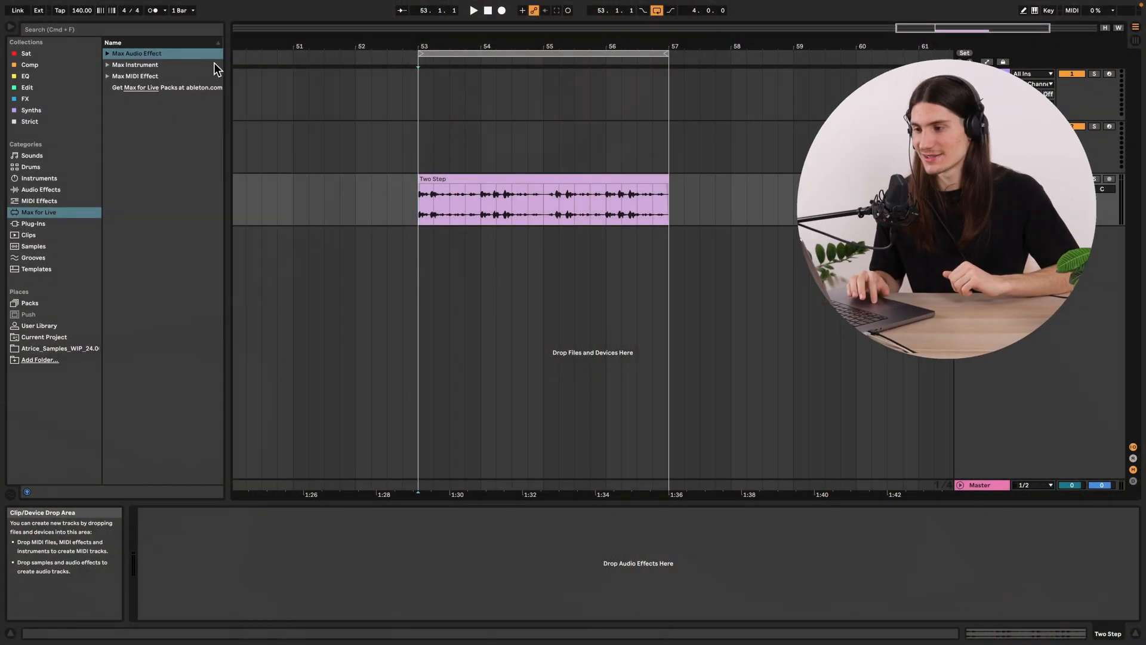
# - Load a blank Max Audio Effect device onto the track and open it in Max
pyautogui.click(107, 52)
pyautogui.write('degrade~')
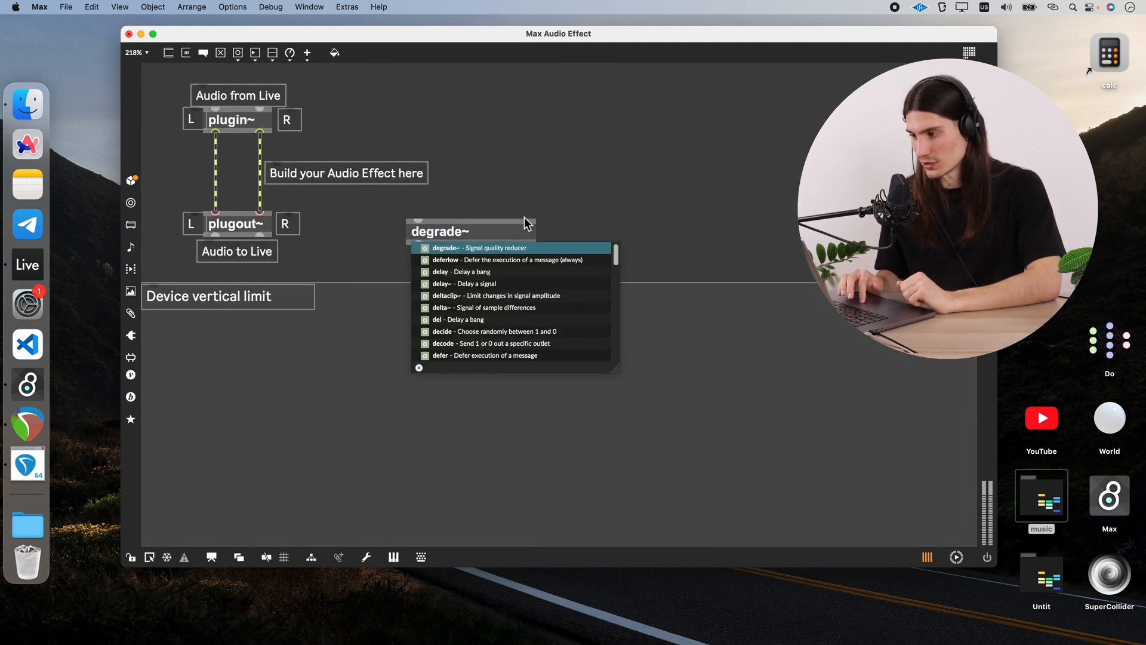
# - Place degrade~ in the patch and, in its help patch, drag the sampling-rate and word-size sliders, reaching about 0.42
pyautogui.click(478, 247)
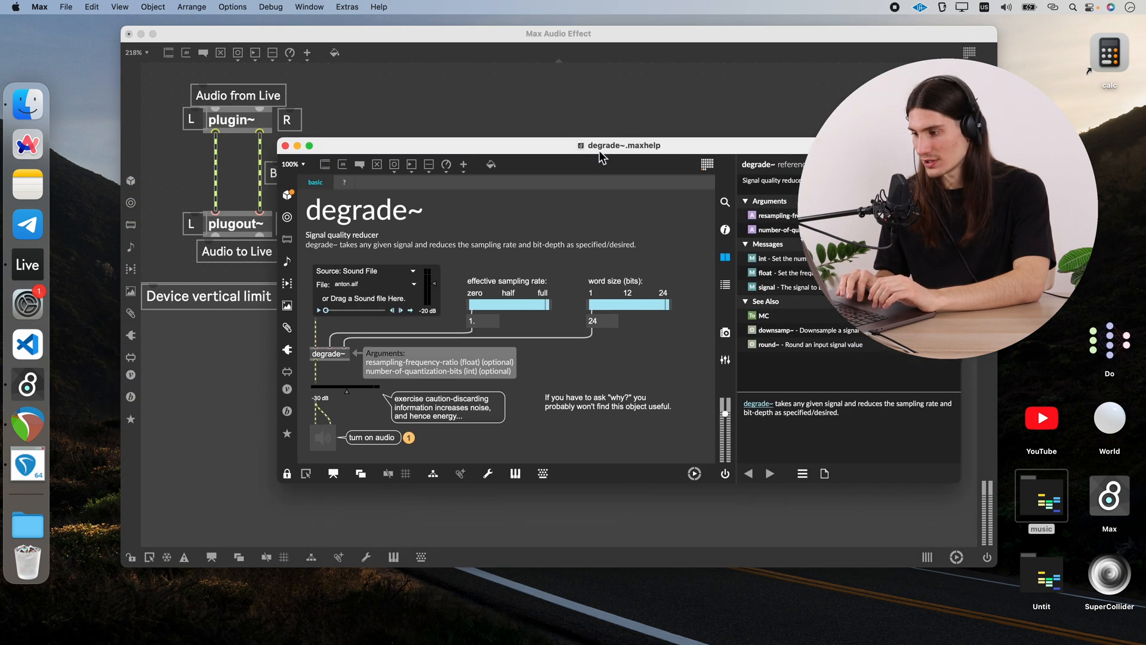
pyautogui.moveTo(548, 299)
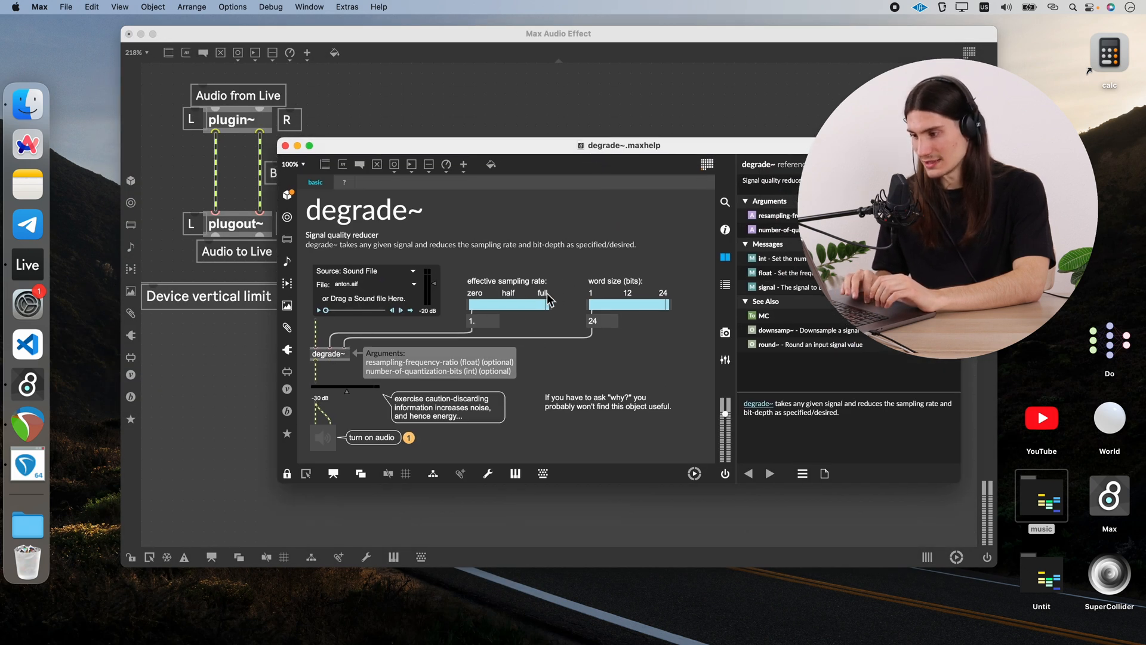
pyautogui.moveTo(544, 305); pyautogui.dragTo(468, 304)
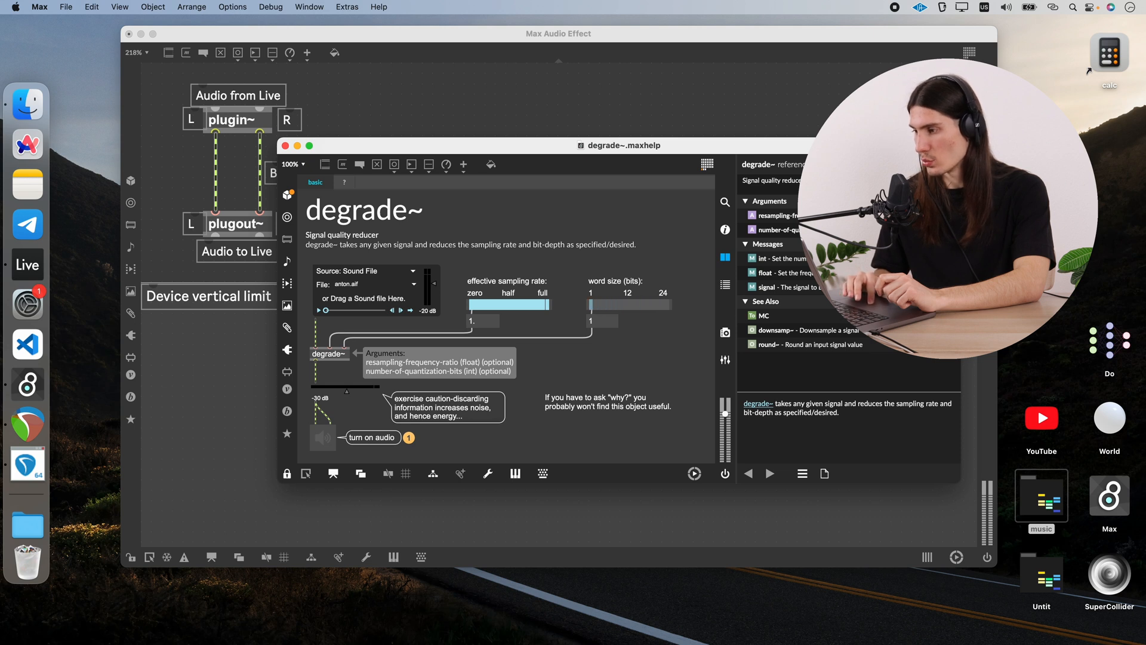
pyautogui.moveTo(592, 305); pyautogui.dragTo(669, 304)
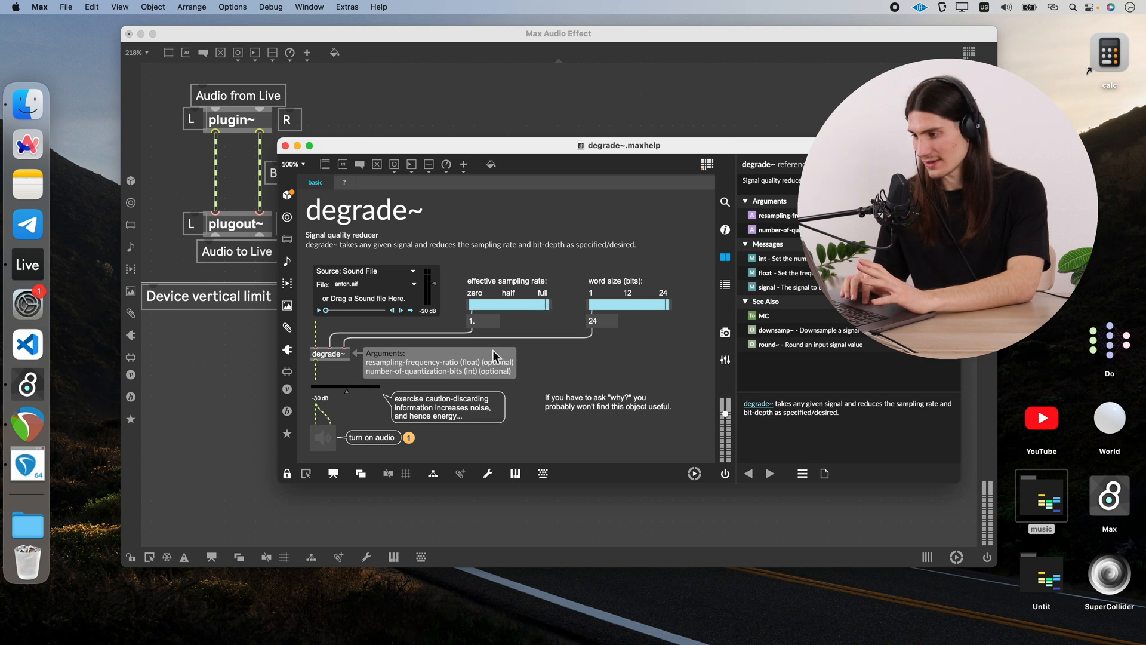
pyautogui.moveTo(544, 304); pyautogui.dragTo(490, 303)
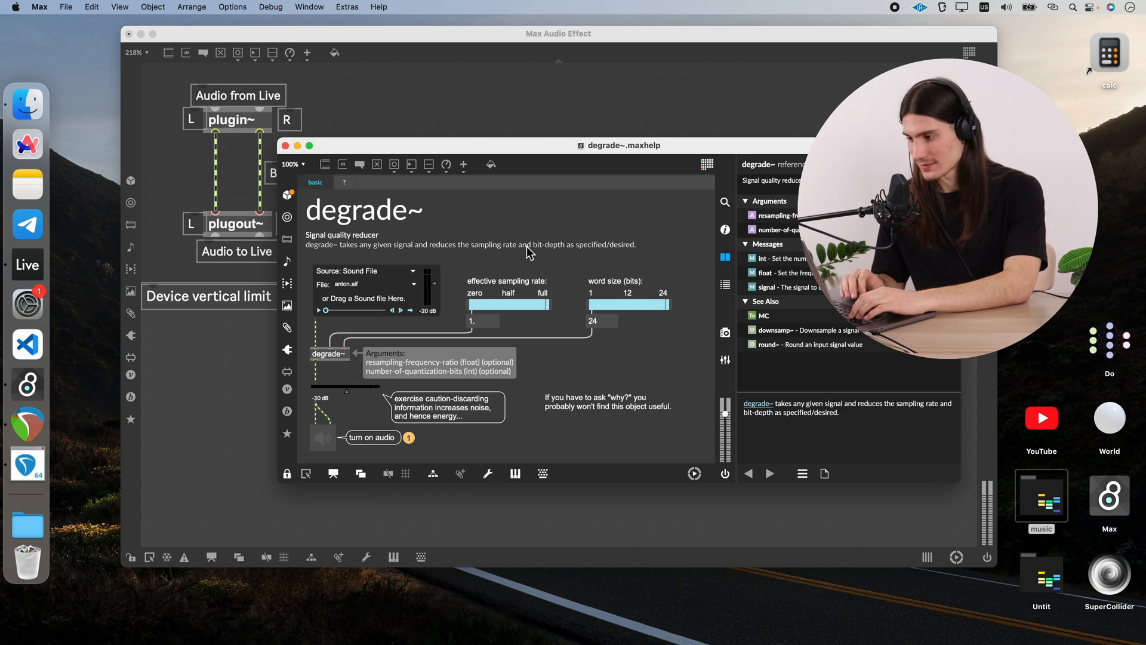
pyautogui.moveTo(546, 303); pyautogui.dragTo(497, 304)
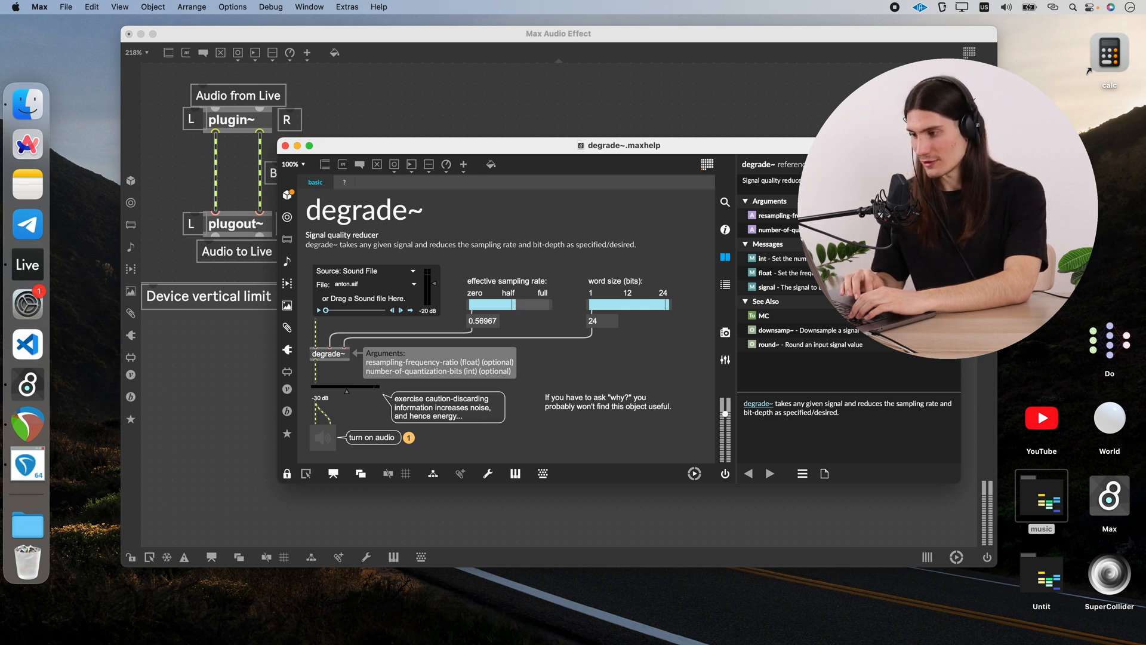
pyautogui.moveTo(497, 305); pyautogui.dragTo(512, 305)
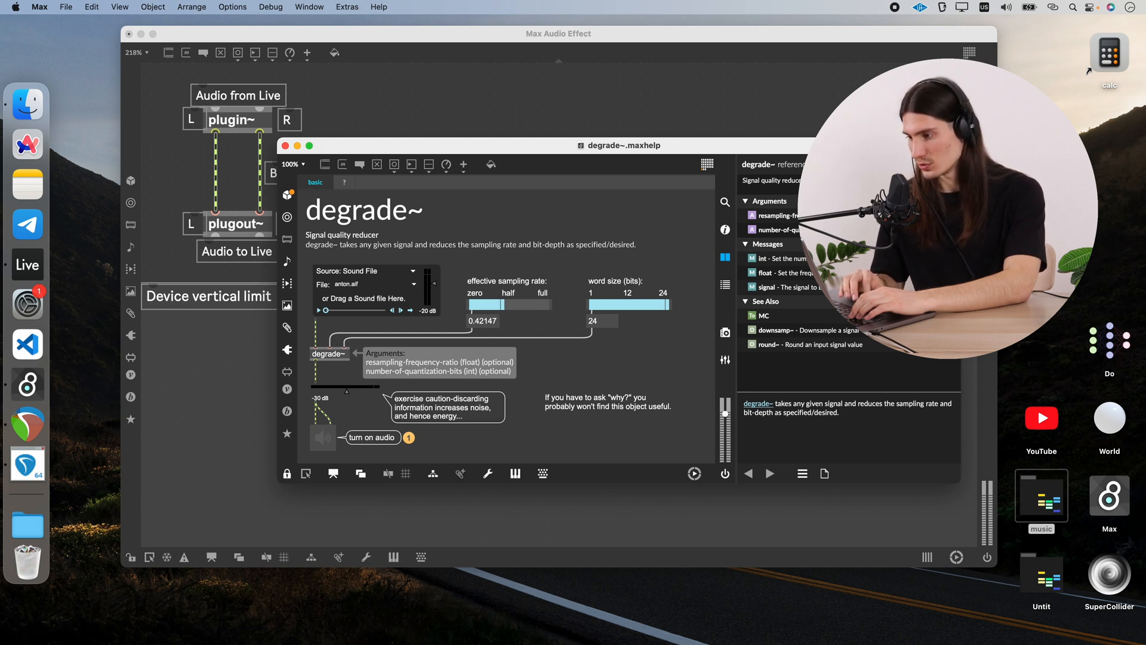
pyautogui.moveTo(500, 303); pyautogui.dragTo(530, 303)
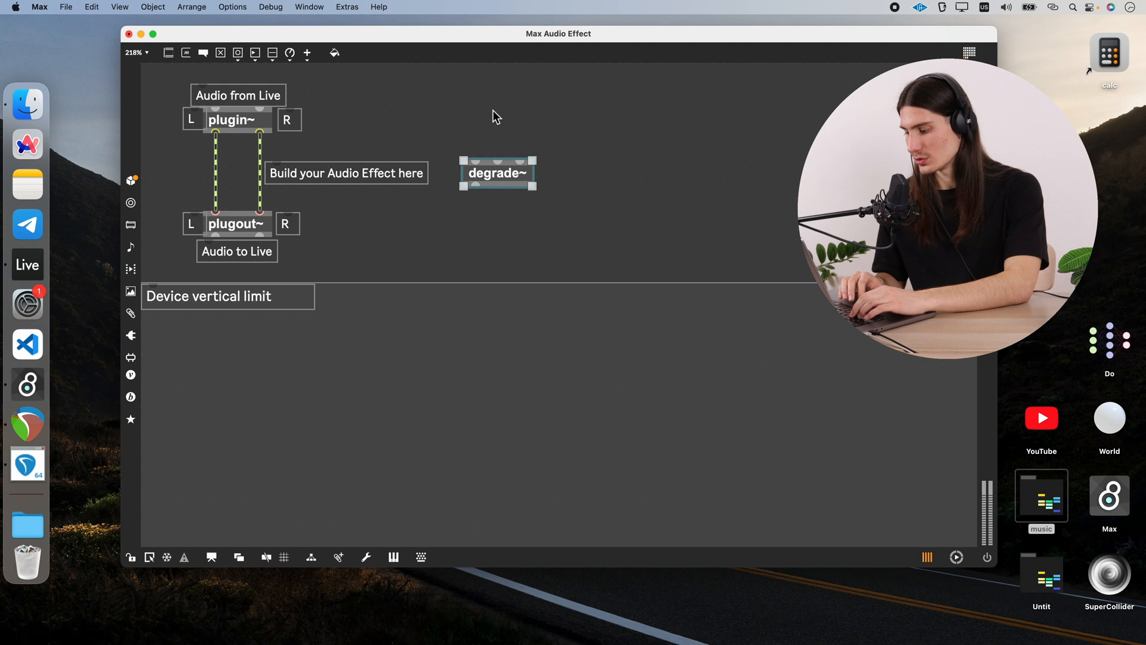
# - Move degrade~ into the left channel path and begin adding a UI control object
pyautogui.moveTo(496, 174); pyautogui.dragTo(234, 173)
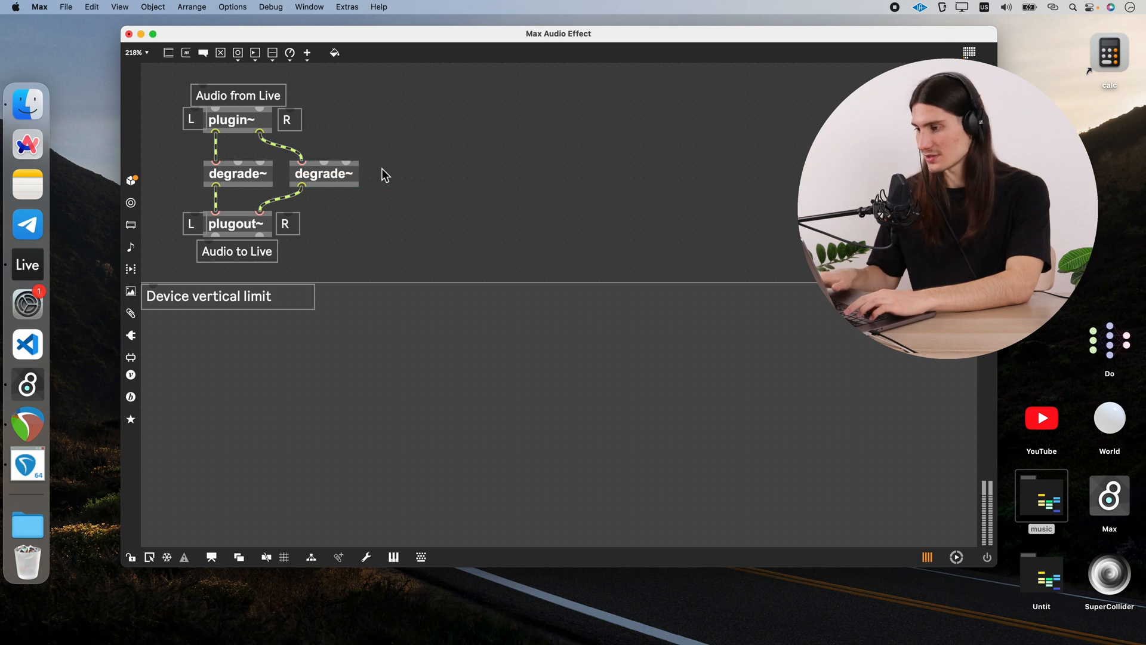
pyautogui.write('live.dial')
pyautogui.write('0. 1.')
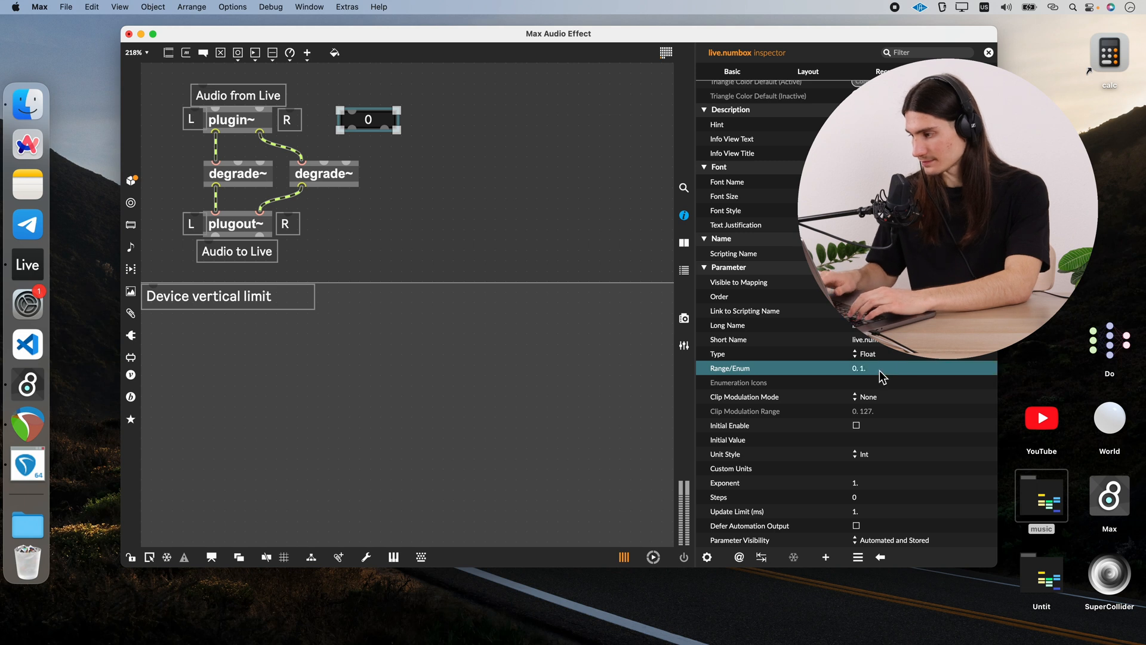
# - Set the number box range to 0.–1. and create a live.dial for bit depth
pyautogui.click(867, 454)
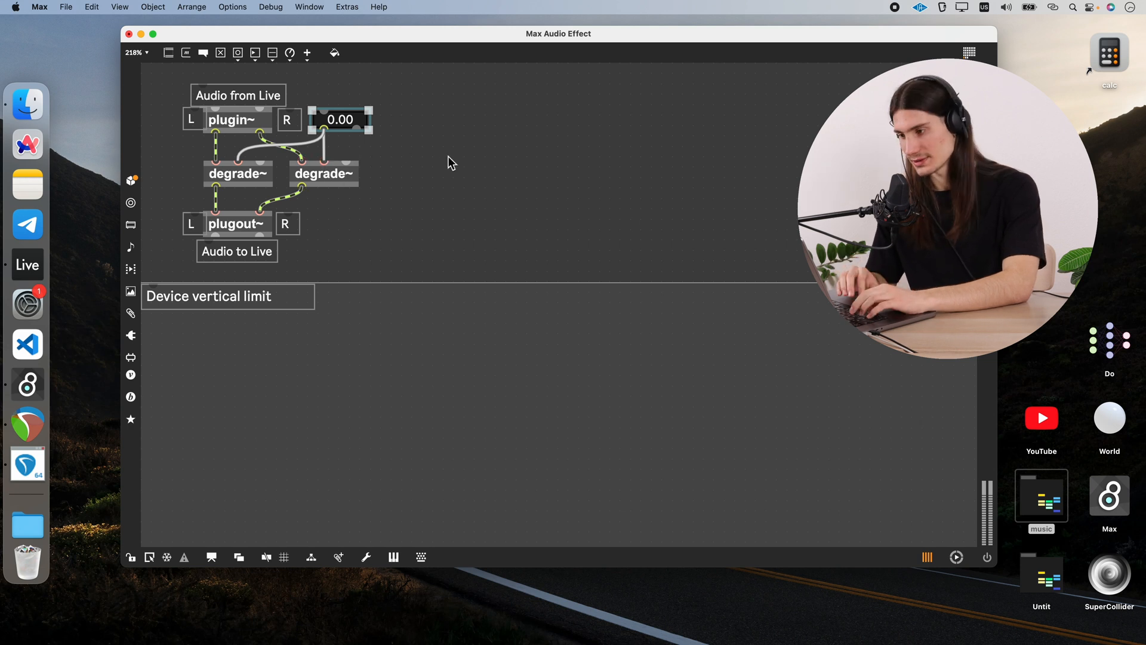
pyautogui.write('live.dial')
pyautogui.write('1. 24.')
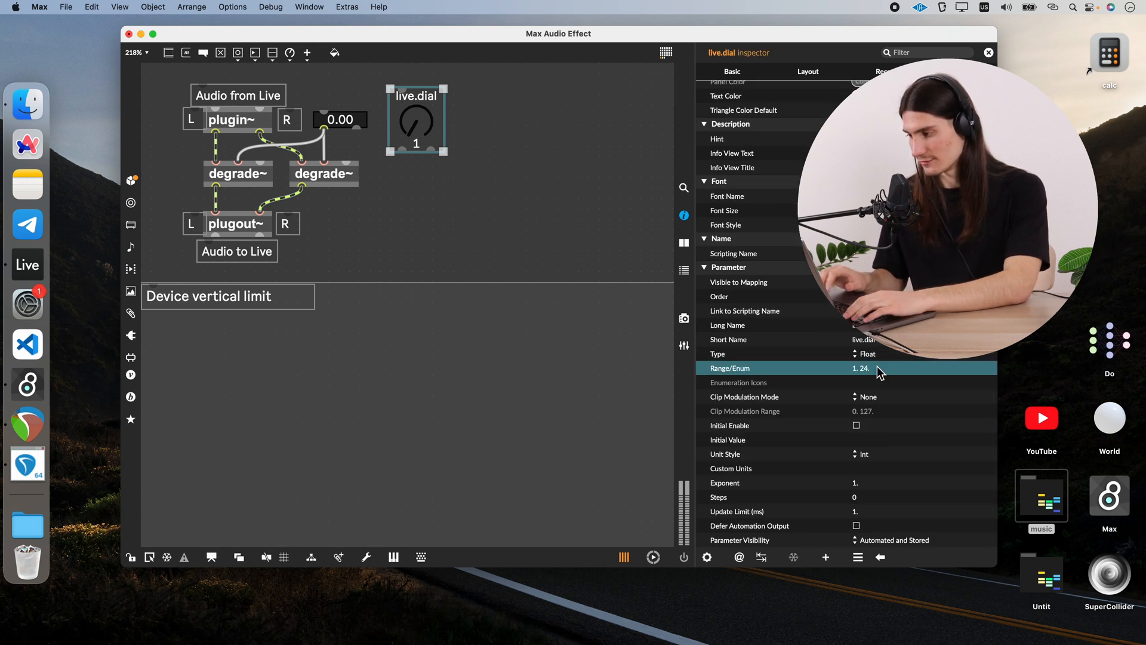
# - Give the dial range 1.–24. and short name Bit Depth, wiring it to both degrade~ right inlets
pyautogui.click(988, 53)
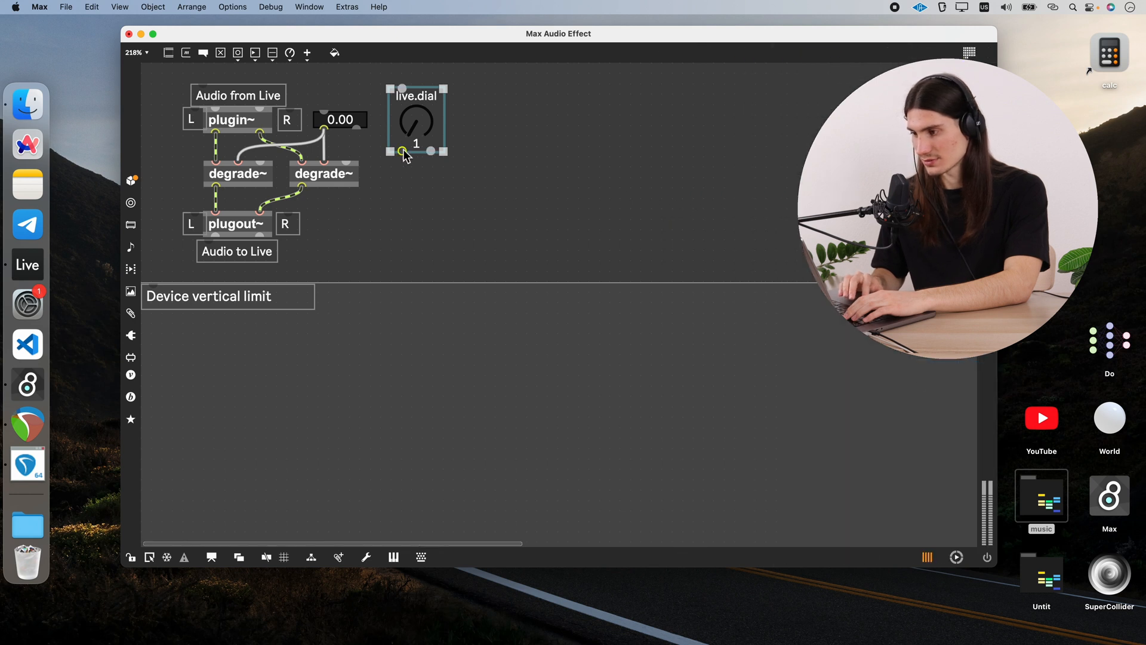
pyautogui.moveTo(323, 161); pyautogui.dragTo(393, 151)
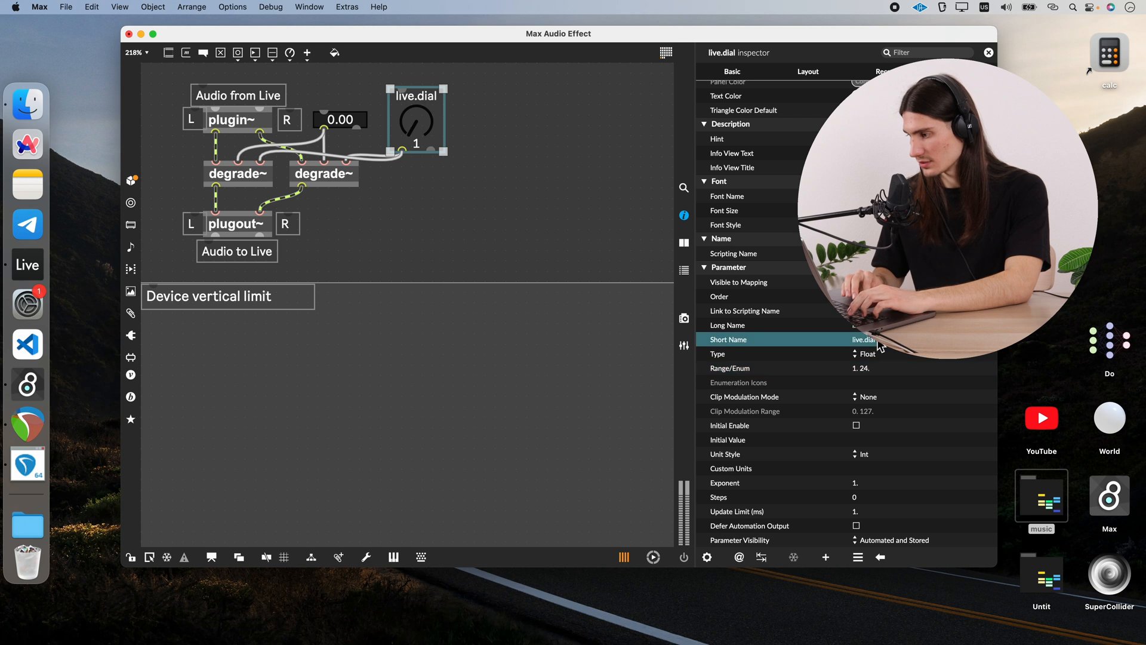
pyautogui.write('Bit Dep')
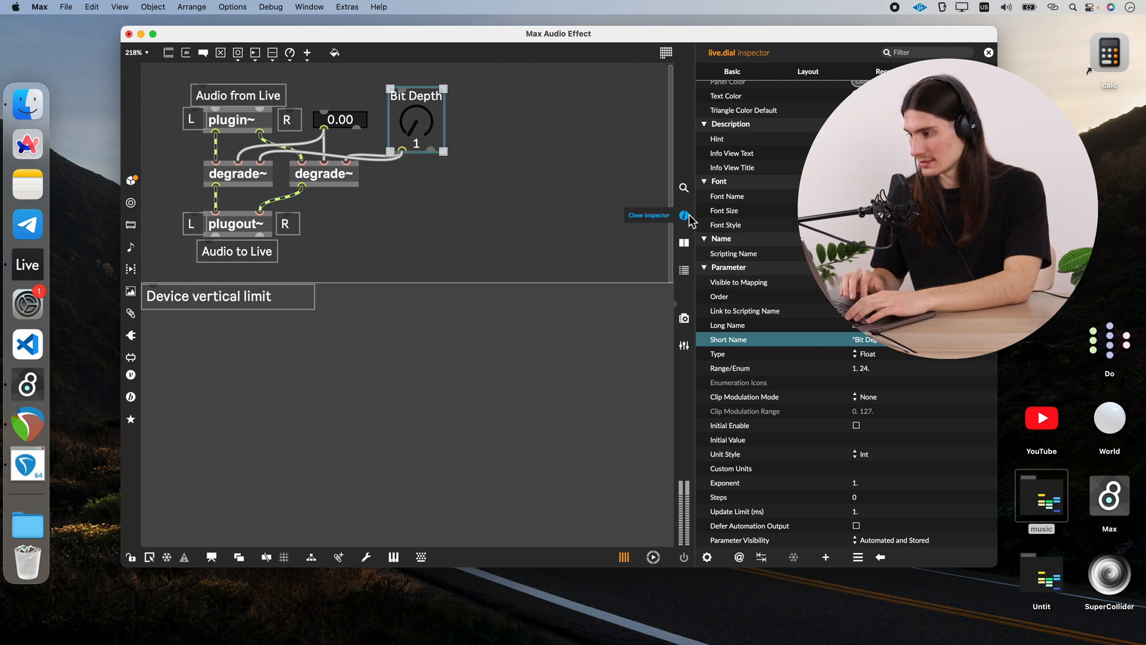
pyautogui.click(685, 215)
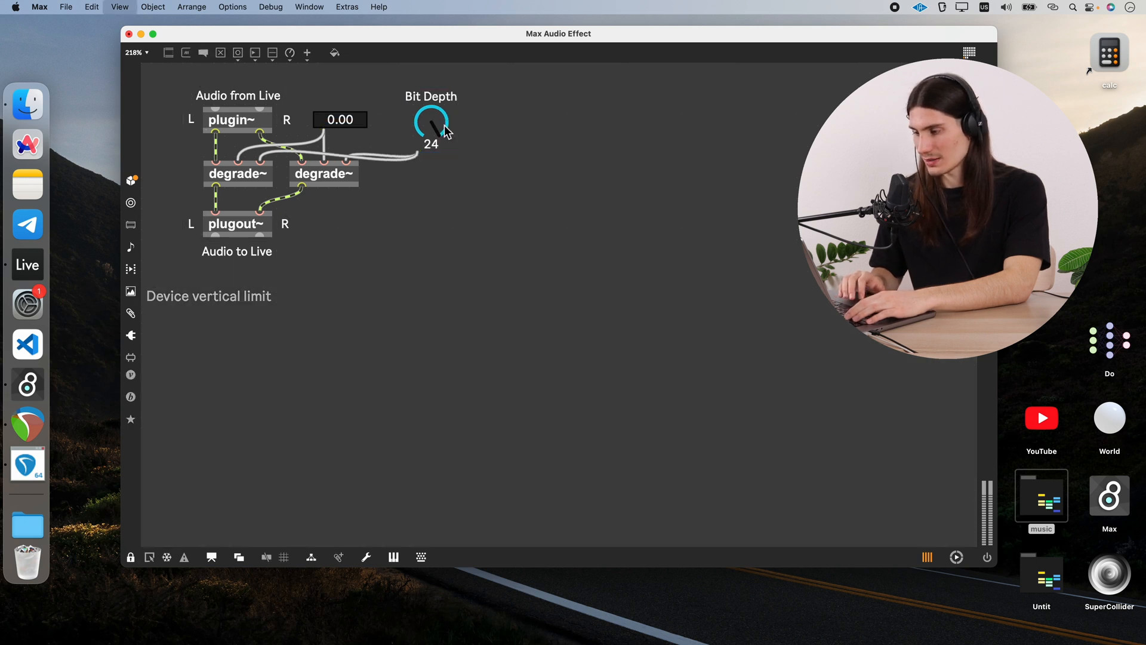
# - Save the device as ts.degrade1.amxd
pyautogui.press('cmd+s')
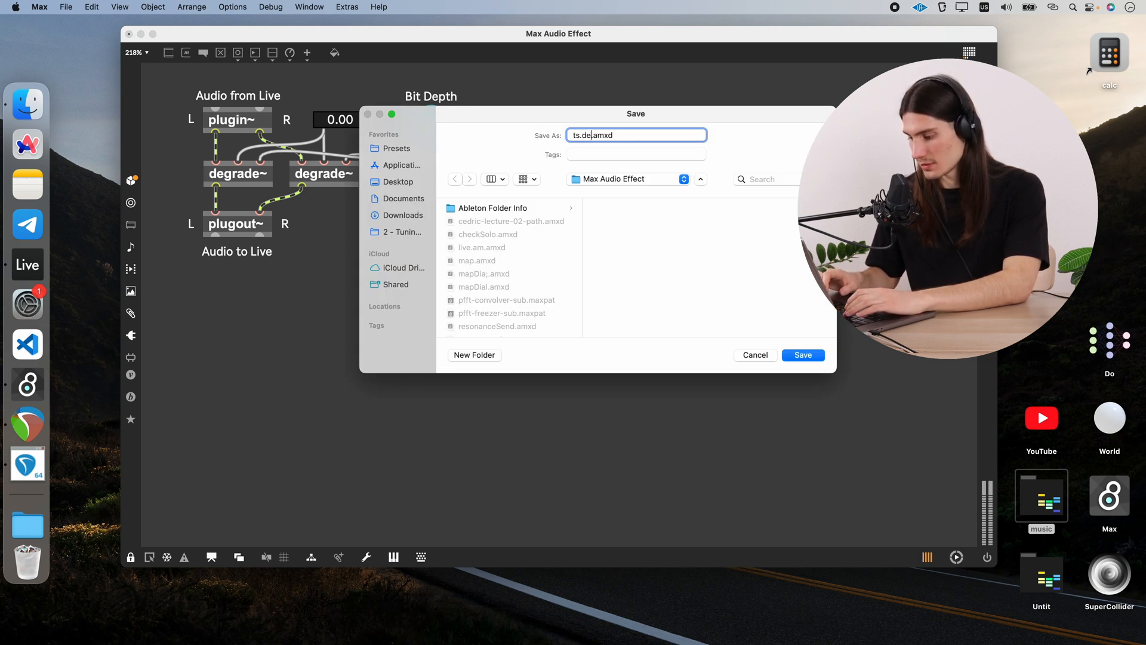
pyautogui.click(803, 355)
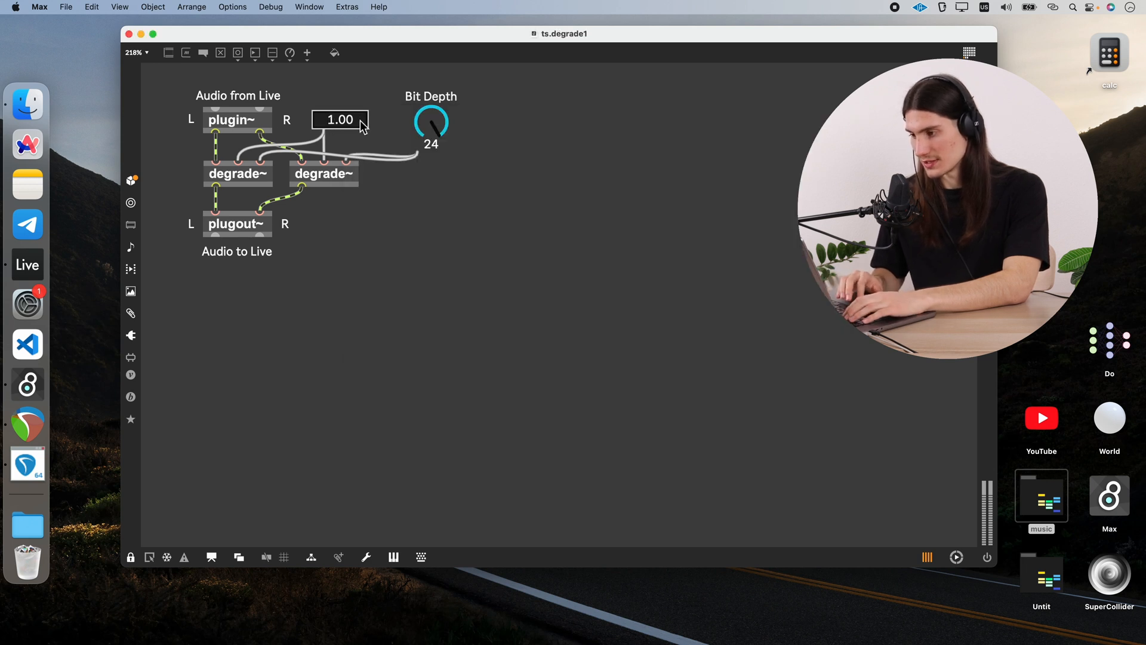
pyautogui.moveTo(537, 183)
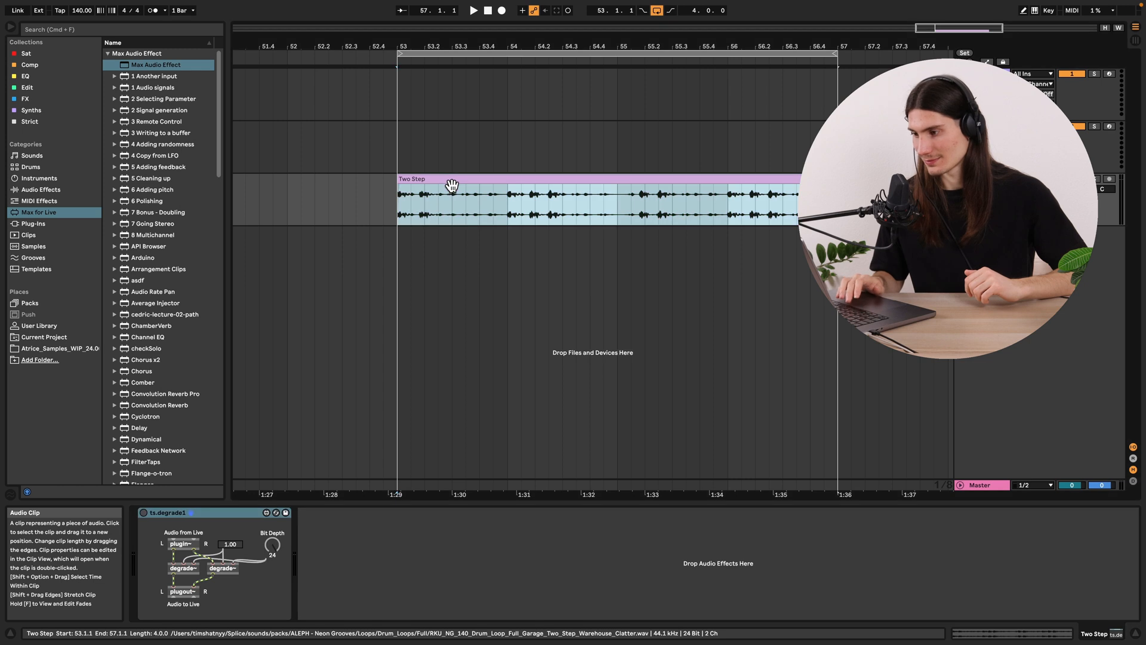
# - Play the Two Step clip and drag the sample rate down to 0.91 with bit depth 7
pyautogui.click(473, 11)
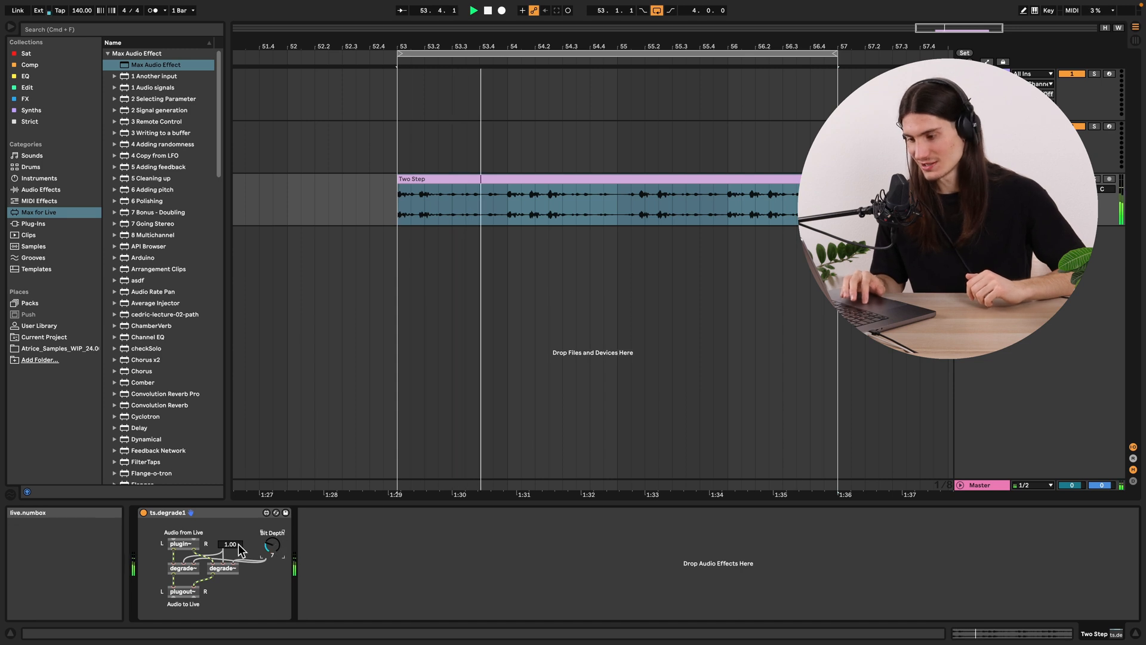
pyautogui.moveTo(230, 544); pyautogui.dragTo(231, 555)
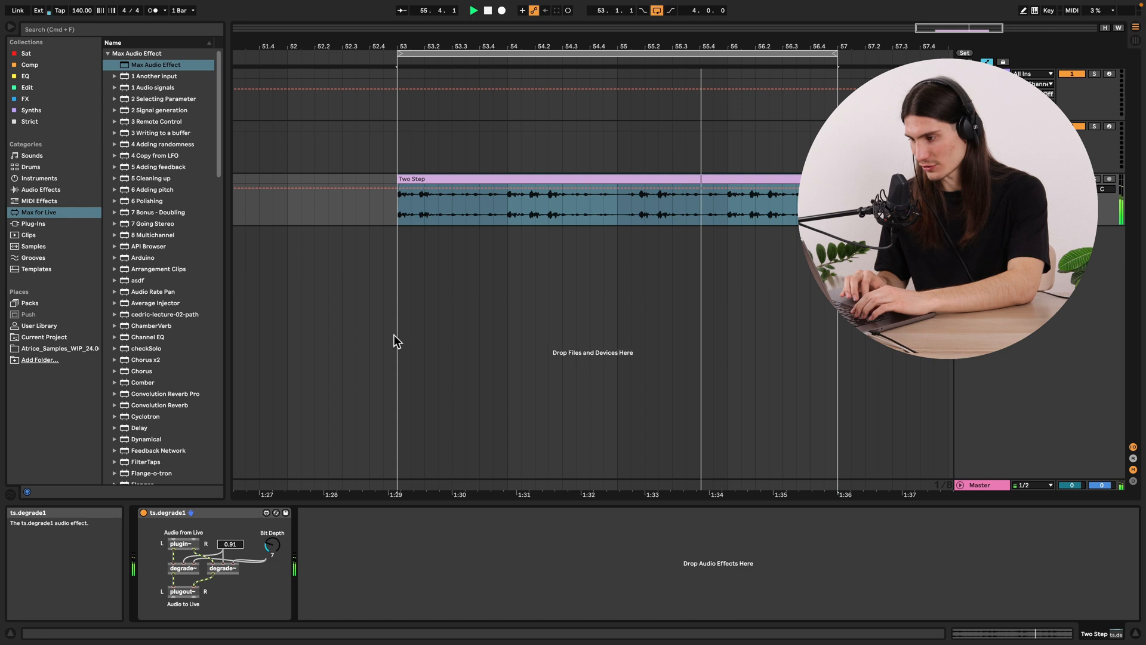
# - Add an automation breakpoint and drag the sample rate down to 0.30 at the clip start
pyautogui.click(403, 197)
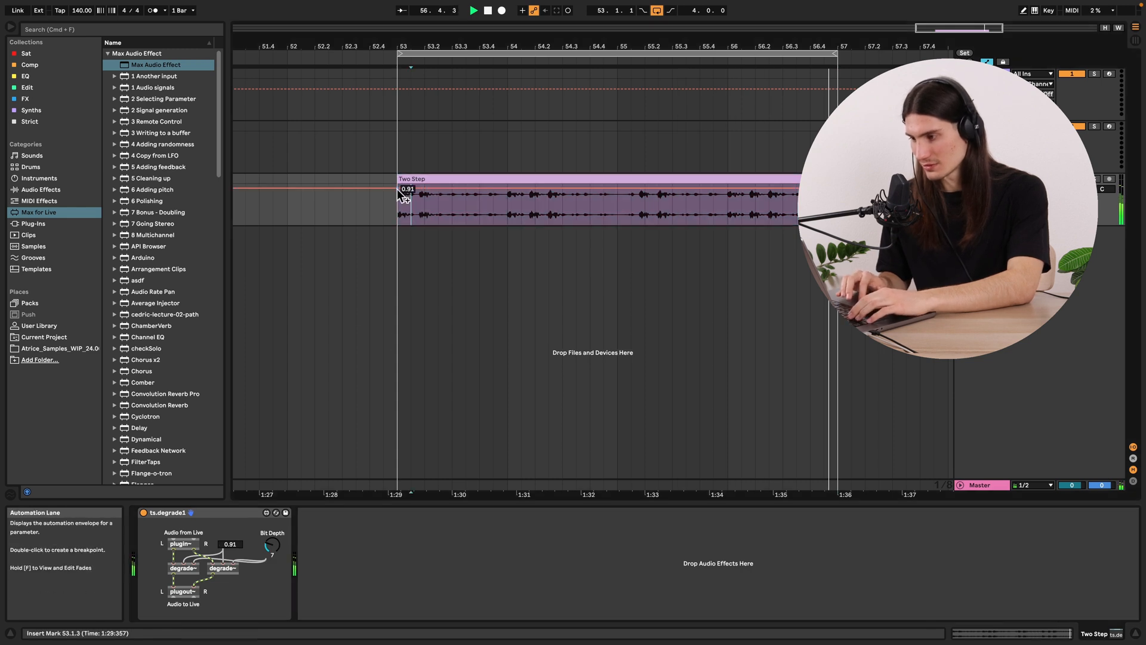
pyautogui.moveTo(407, 190); pyautogui.dragTo(407, 213)
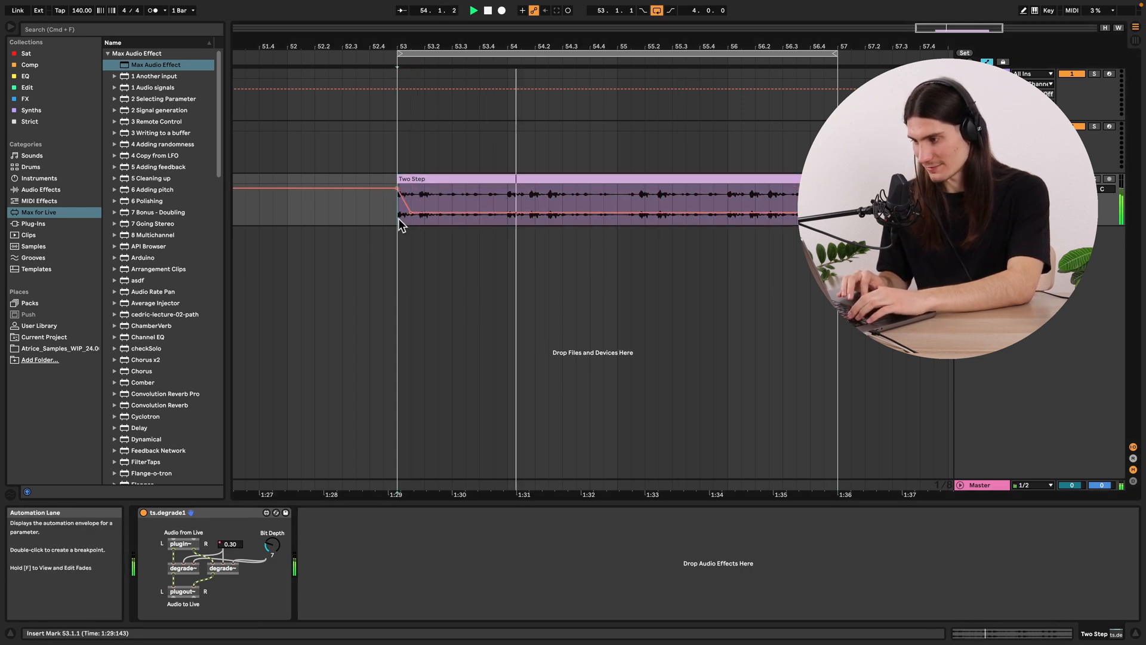